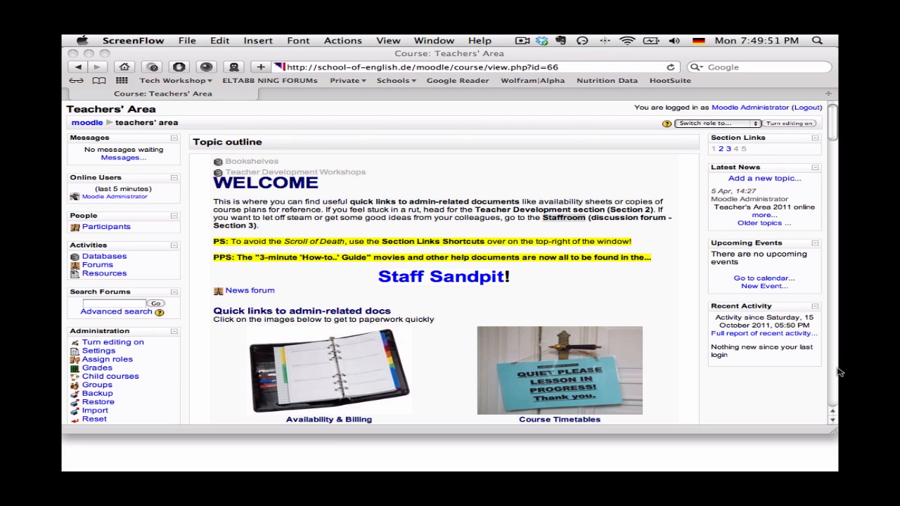
{"action": "mouse_move", "coordinate": [675, 330]}
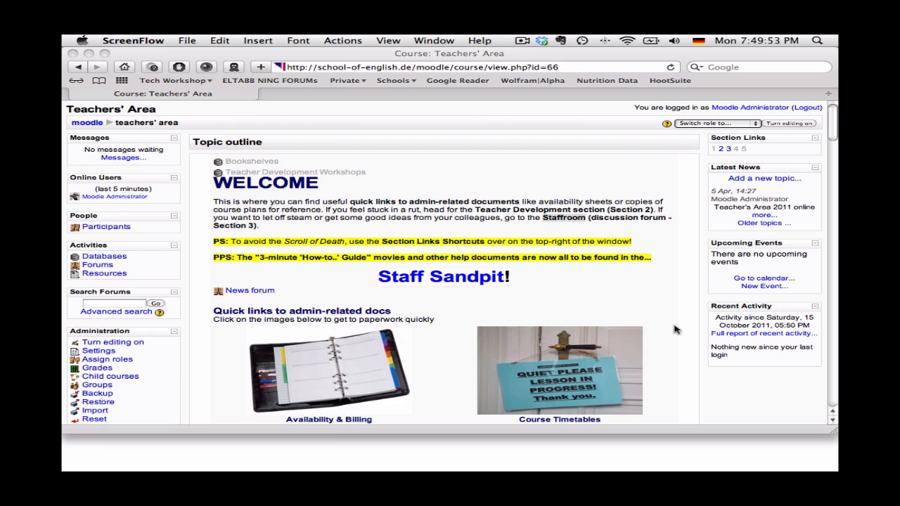
{"action": "mouse_move", "coordinate": [124, 357]}
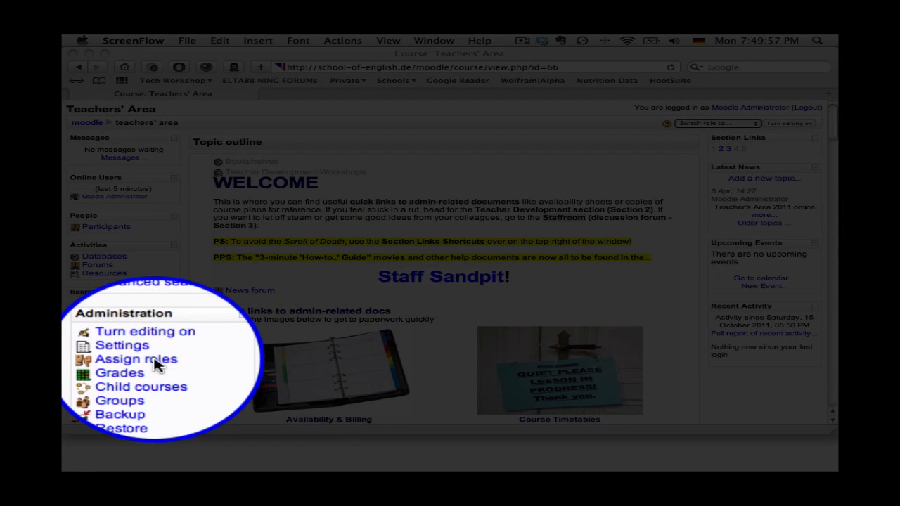
- Open Assign roles from the teachers' area course Administration block
{"action": "left_click", "coordinate": [136, 359]}
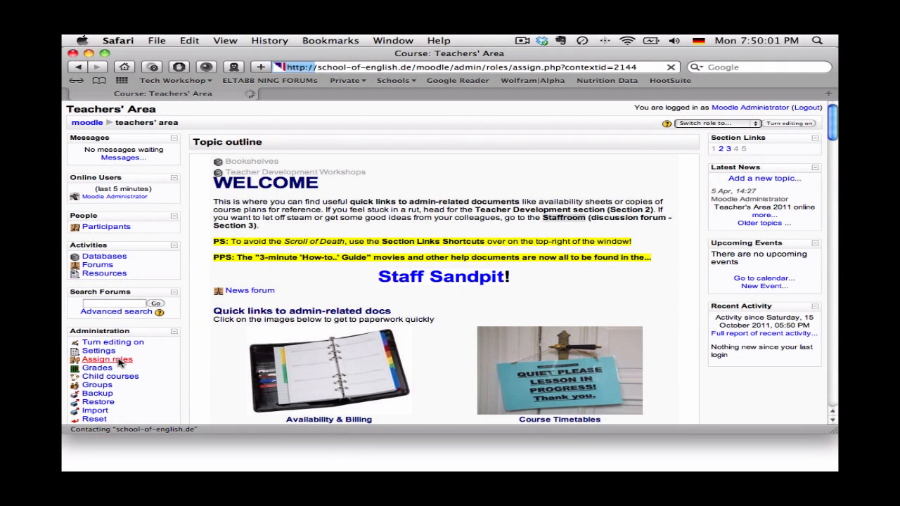
- Review the course roles overview and open the Teacher role's assignment page
{"action": "left_click", "coordinate": [107, 359]}
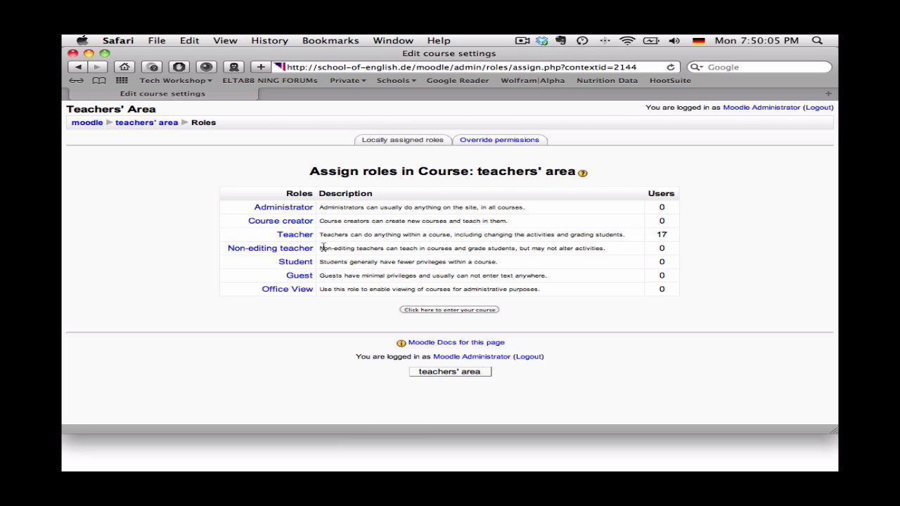
{"action": "mouse_move", "coordinate": [295, 262]}
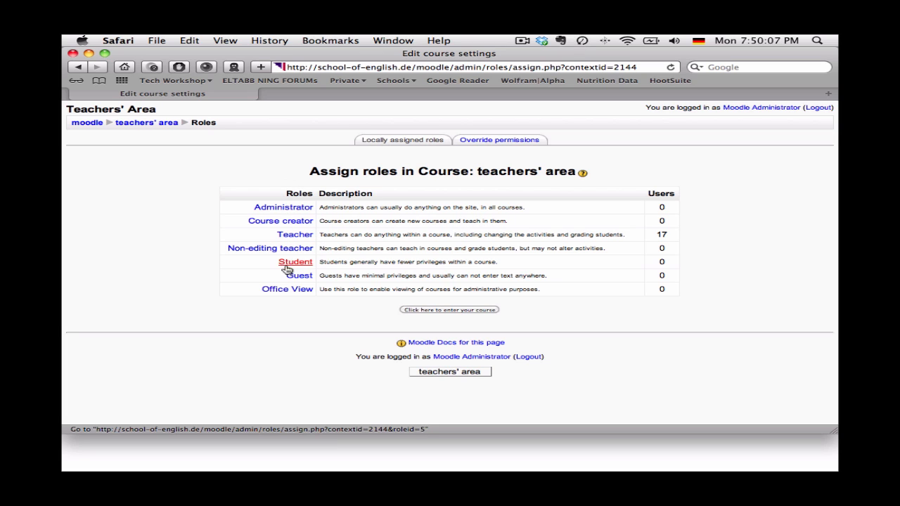
{"action": "mouse_move", "coordinate": [284, 207]}
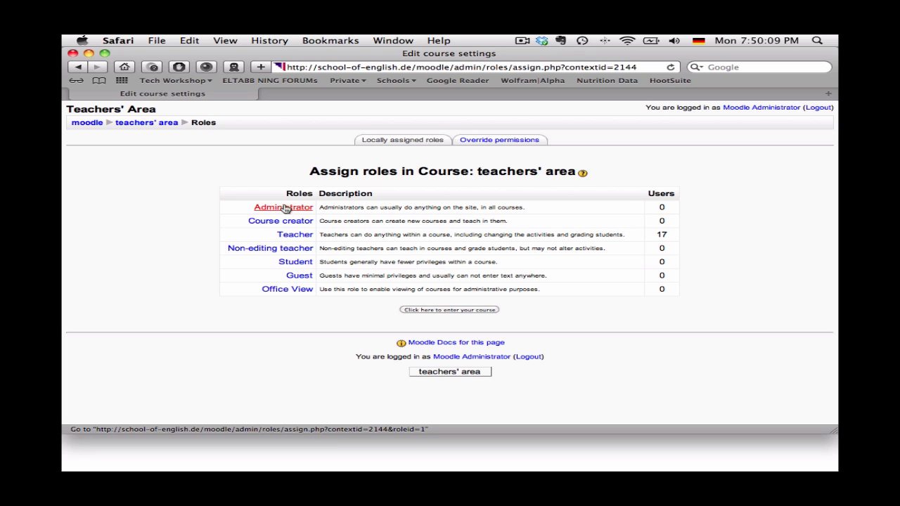
{"action": "mouse_move", "coordinate": [672, 204]}
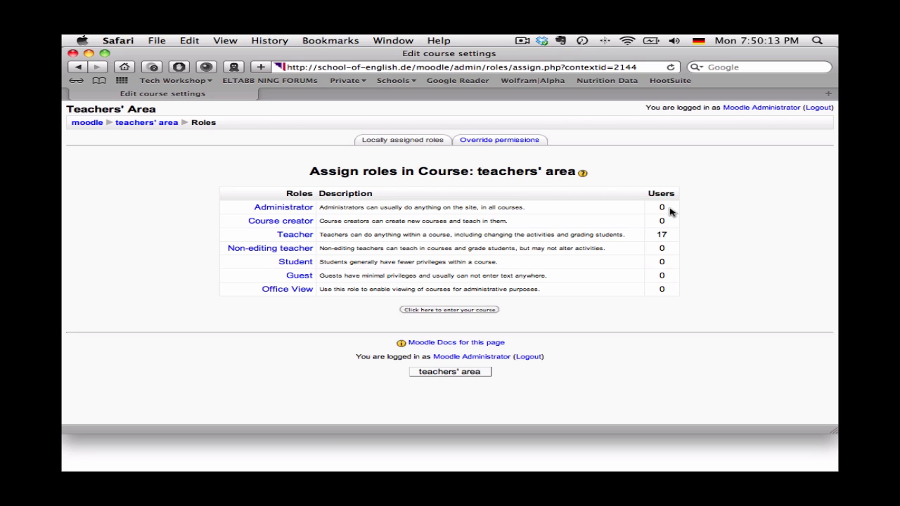
{"action": "mouse_move", "coordinate": [686, 308]}
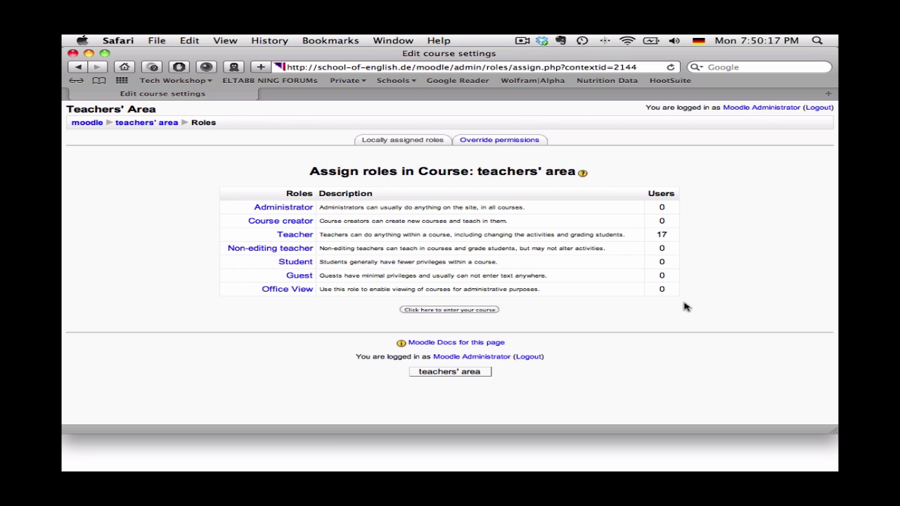
{"action": "mouse_move", "coordinate": [334, 264]}
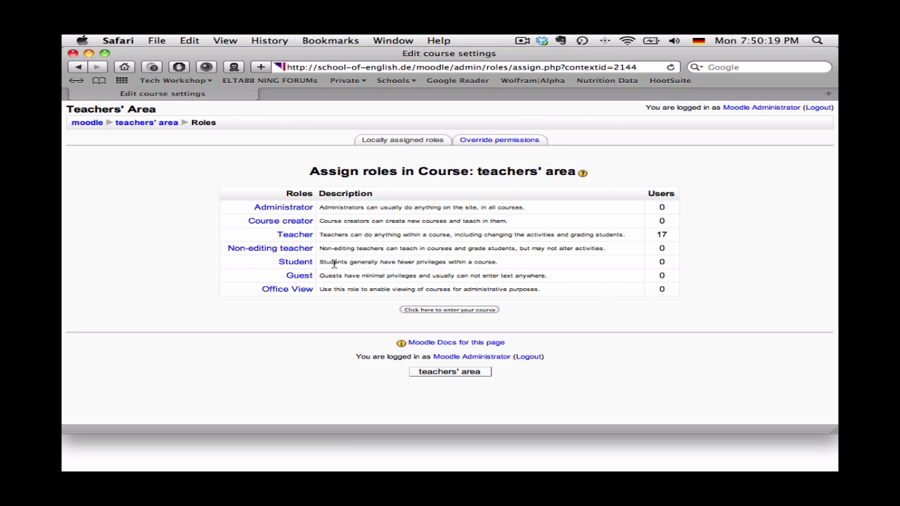
{"action": "mouse_move", "coordinate": [294, 233]}
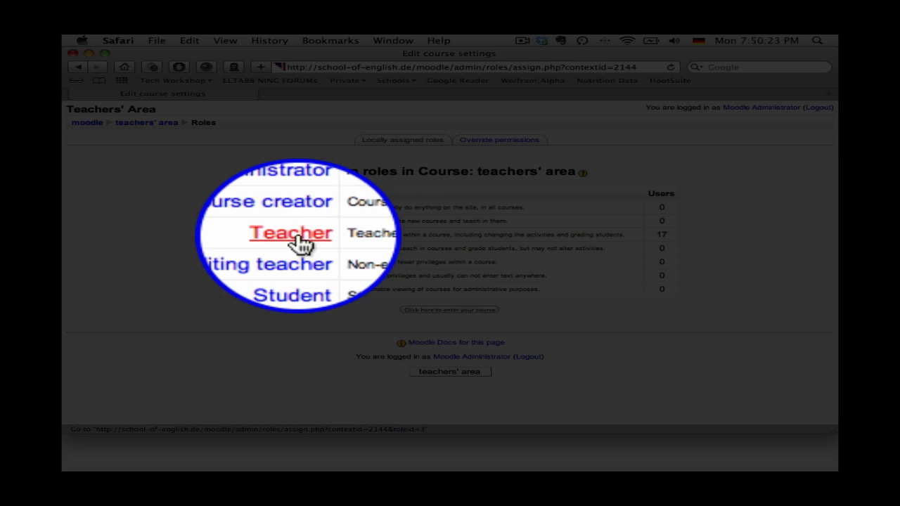
{"action": "left_click", "coordinate": [294, 235]}
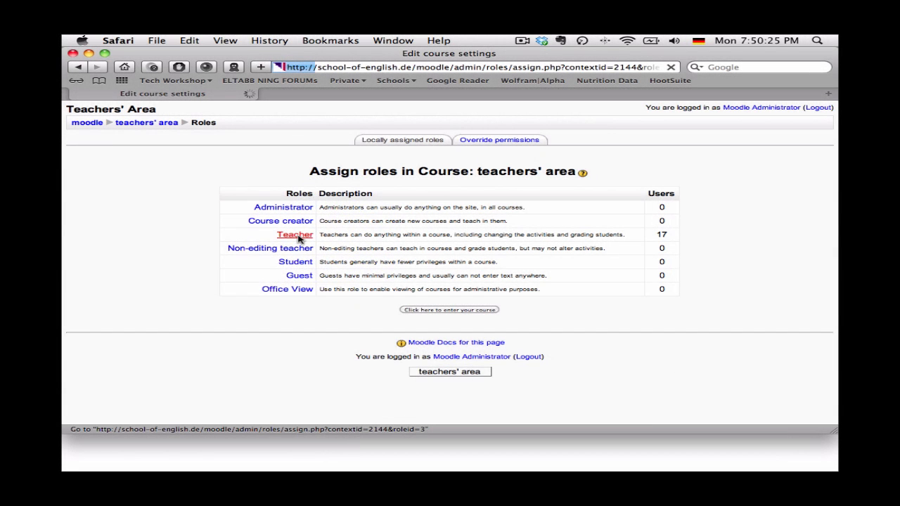
- On the Teacher role page, enter 'model' in the potential users search field
{"action": "left_click", "coordinate": [294, 235]}
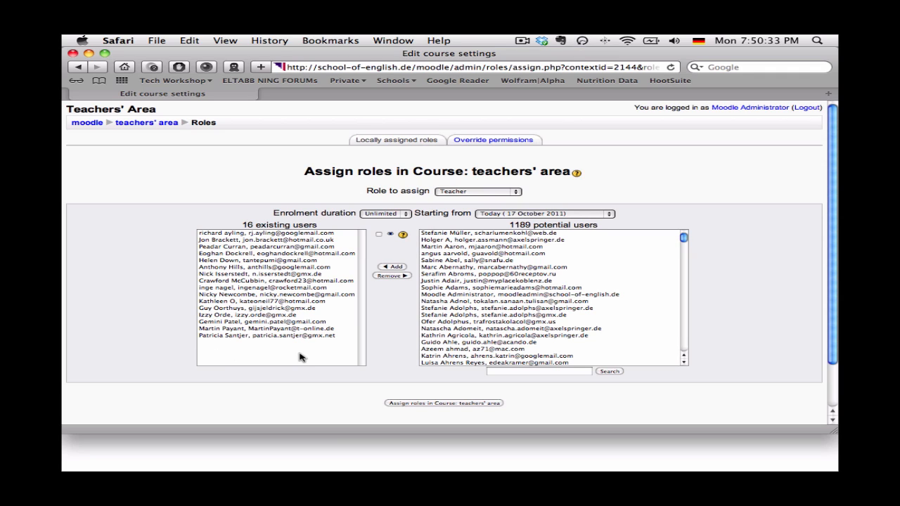
{"action": "mouse_move", "coordinate": [684, 245]}
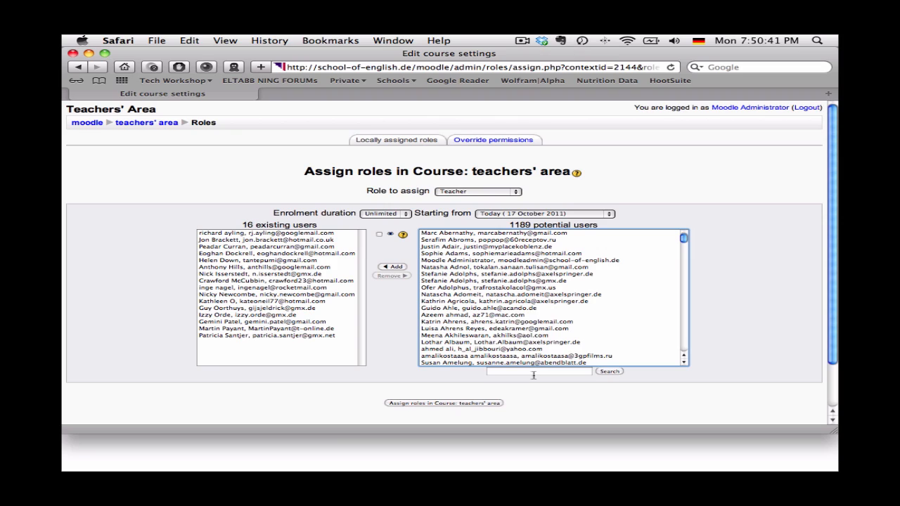
{"action": "left_click", "coordinate": [538, 371]}
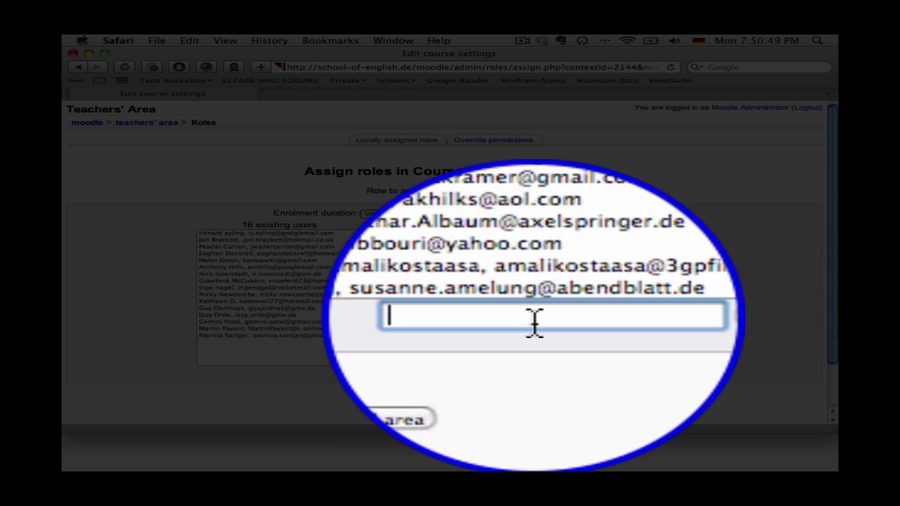
{"action": "type", "text": "model"}
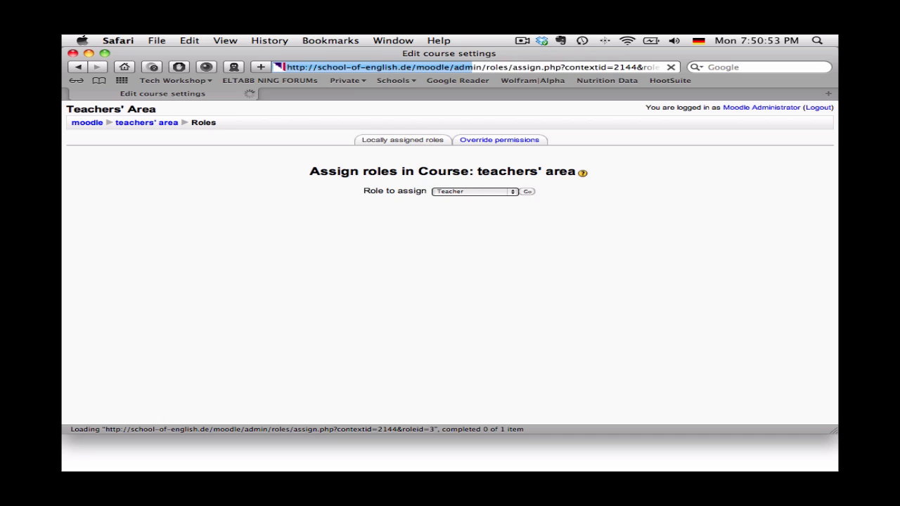
- Search potential users for 'model' and select model student from the results
{"action": "left_click", "coordinate": [527, 192]}
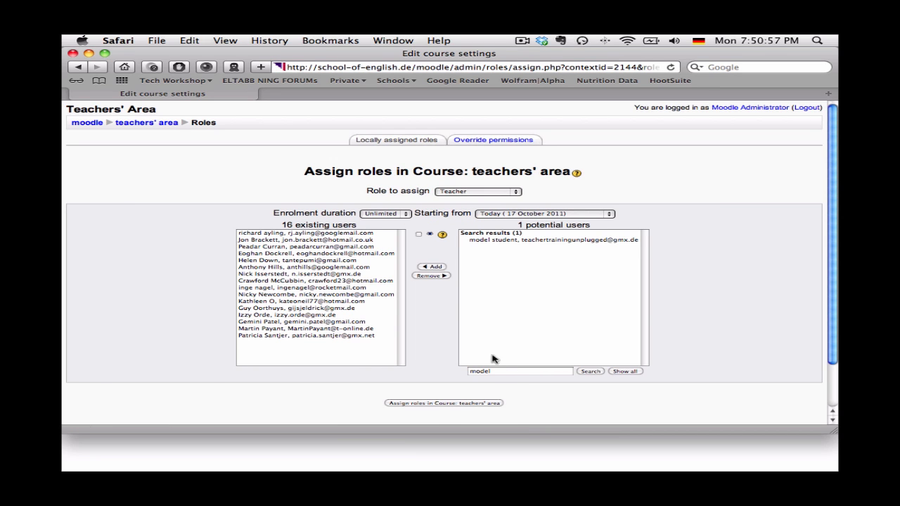
{"action": "mouse_move", "coordinate": [598, 242]}
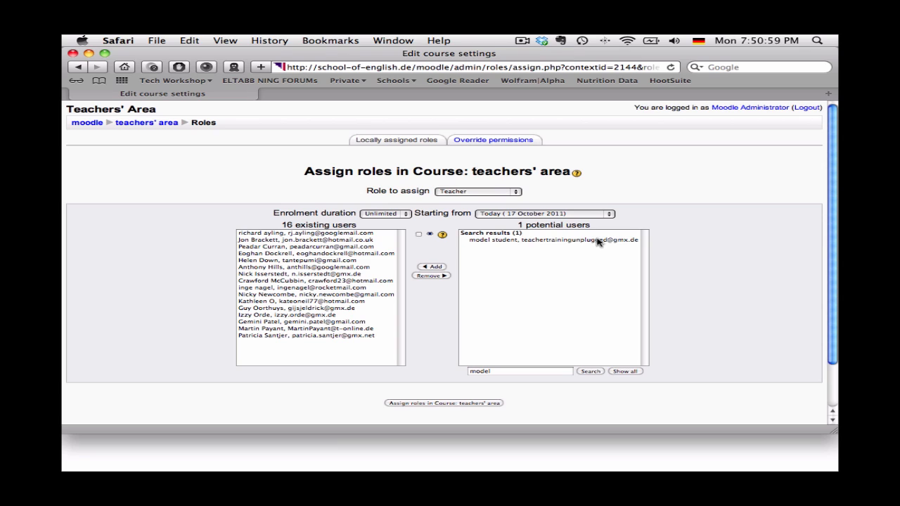
{"action": "mouse_move", "coordinate": [532, 246]}
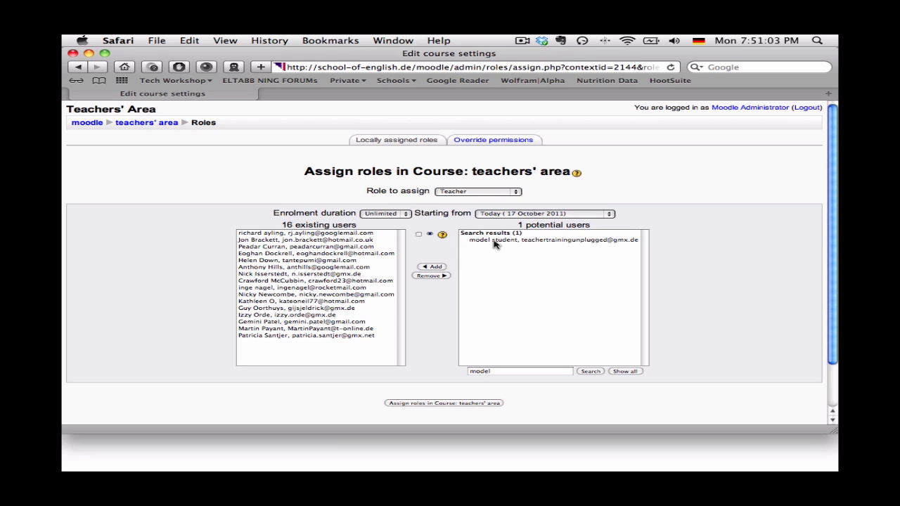
{"action": "left_click", "coordinate": [548, 240]}
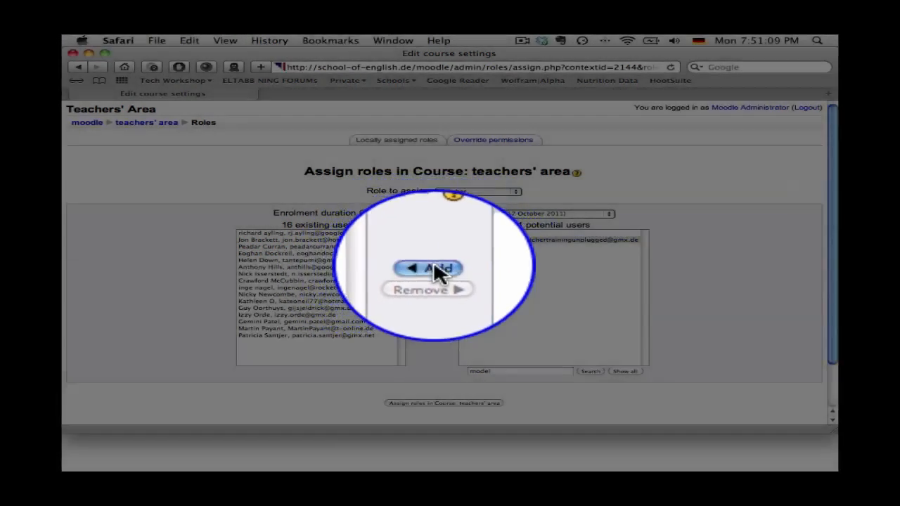
- Add model student to the Teacher role's existing users, raising the count to 17
{"action": "left_click", "coordinate": [428, 269]}
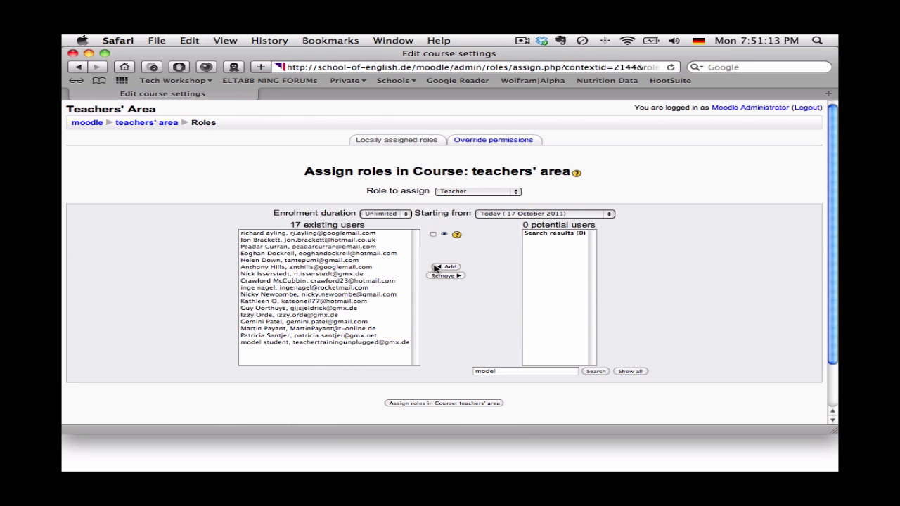
{"action": "mouse_move", "coordinate": [351, 345]}
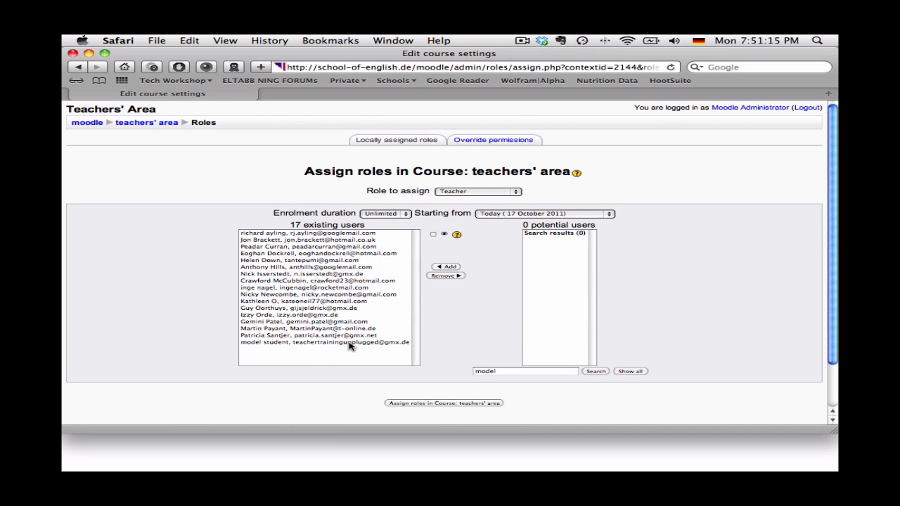